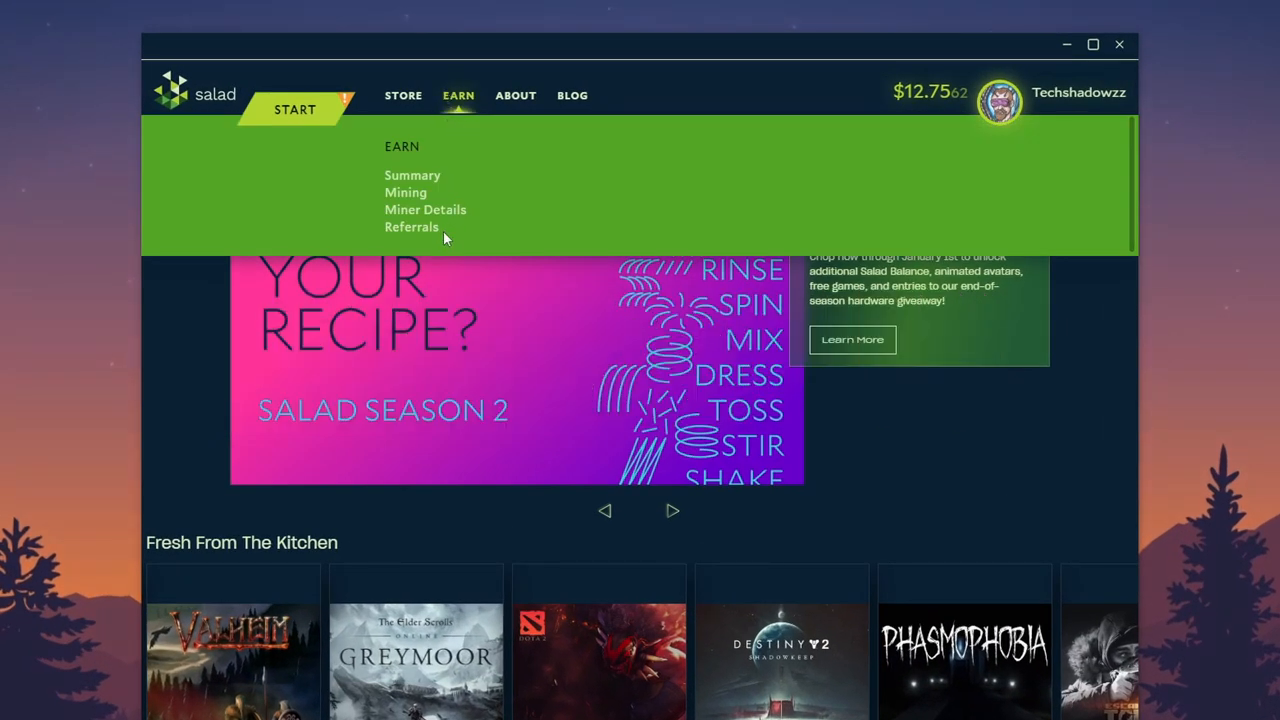
Step: Show the Referrals page with the personal referral code and referral earnings
click(412, 228)
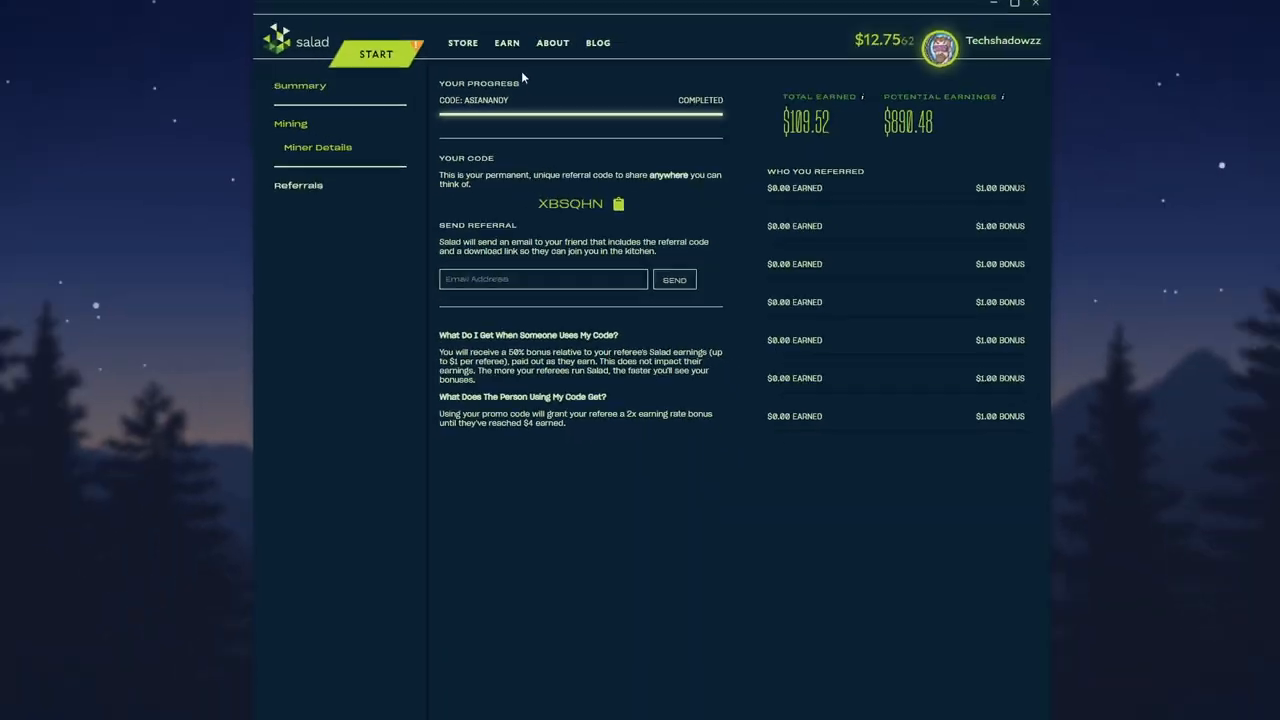
Step: Return to the Summary page with current and lifetime balances and earnings history
click(300, 84)
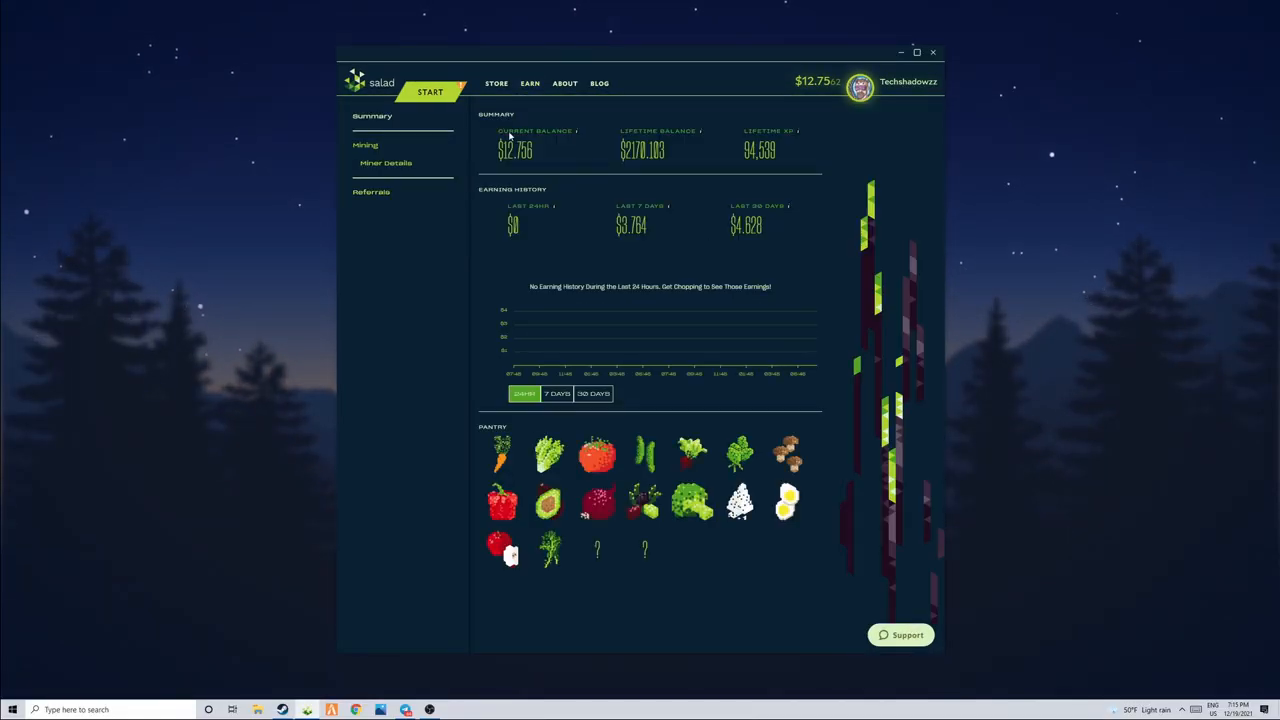
mouse_move(484, 184)
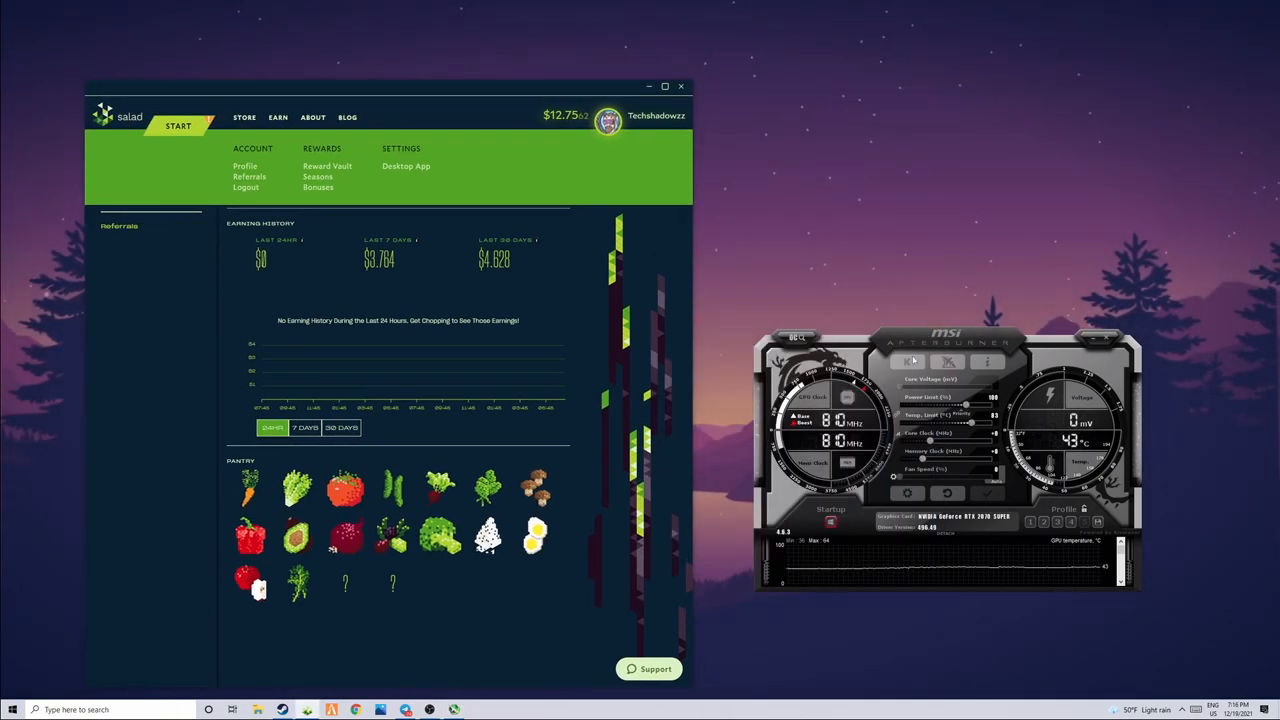
mouse_move(722, 370)
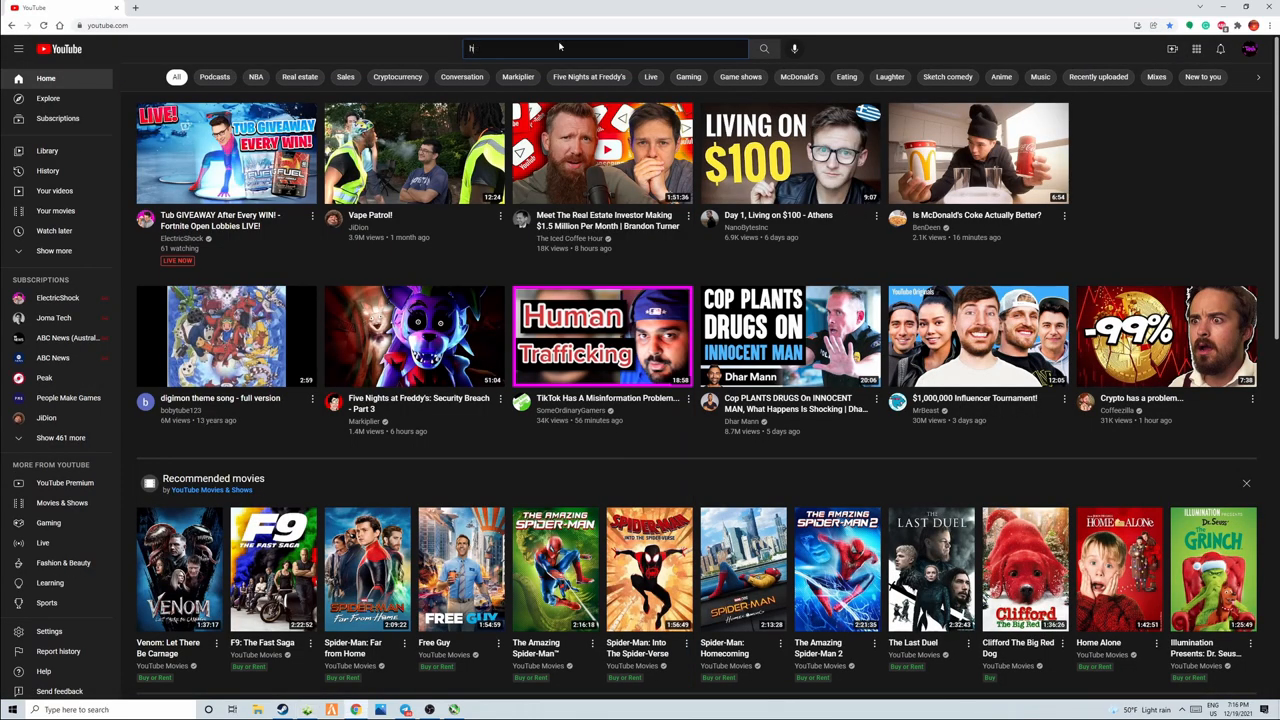
Step: Search YouTube for 'how to overclock' tutorials
text(ow to overlock)
click(110, 710)
text(p)
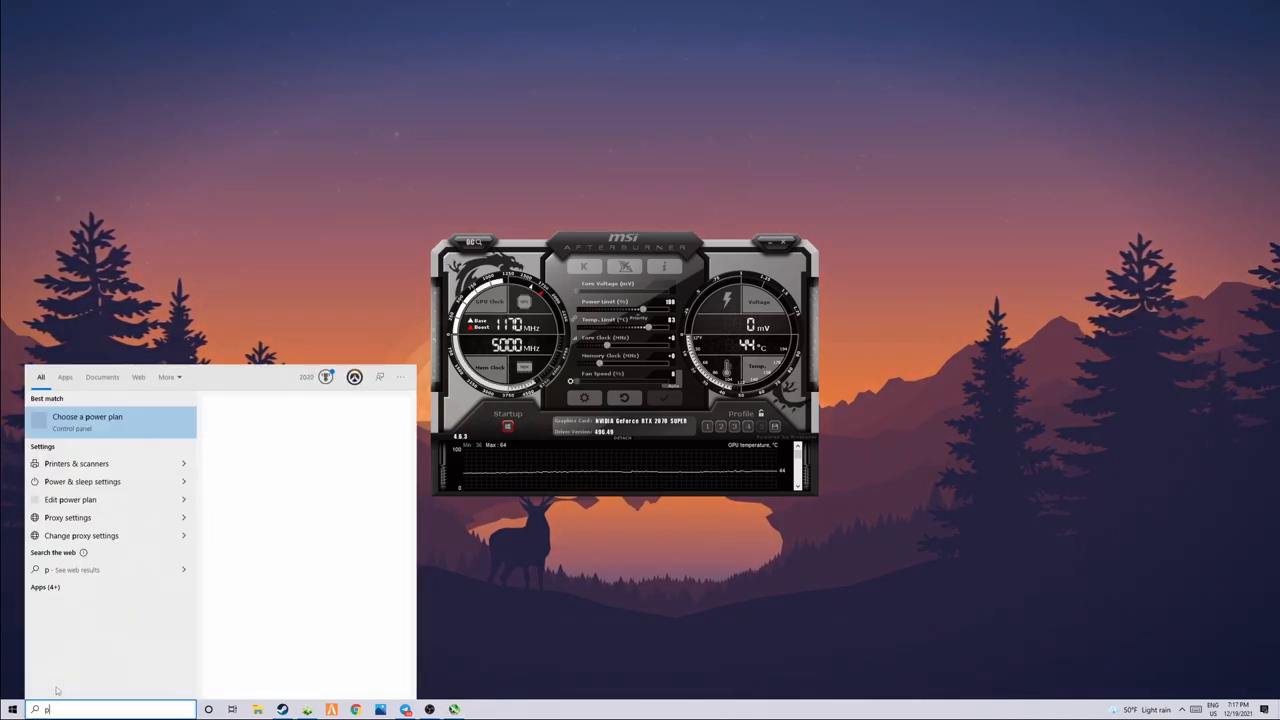
Step: Edit the High performance plan's processor state percentage in advanced power settings and apply it
click(88, 420)
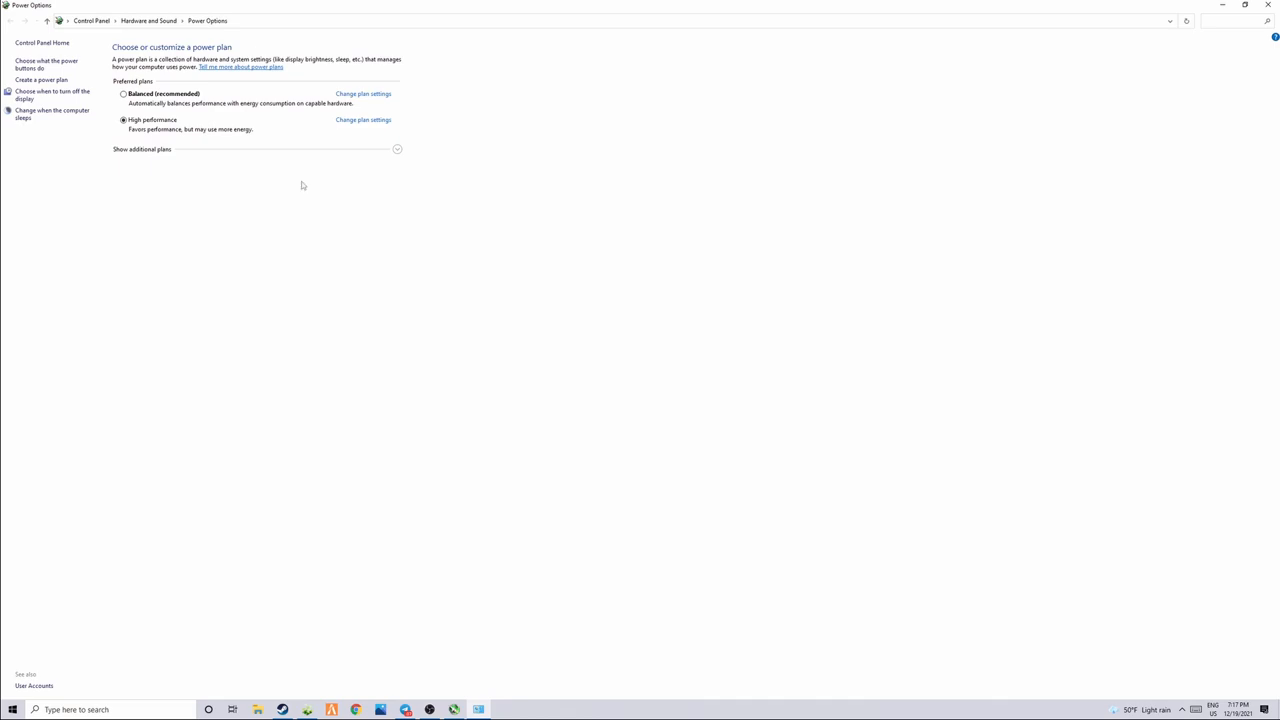
click(362, 120)
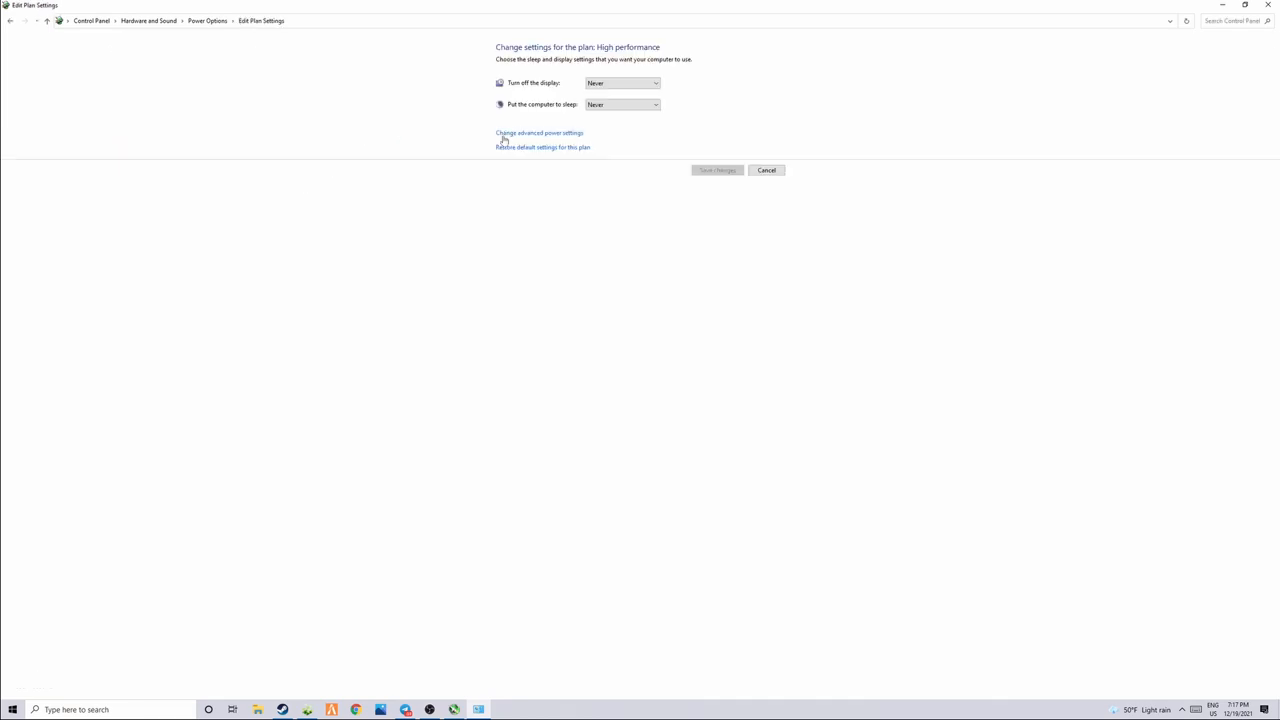
click(540, 132)
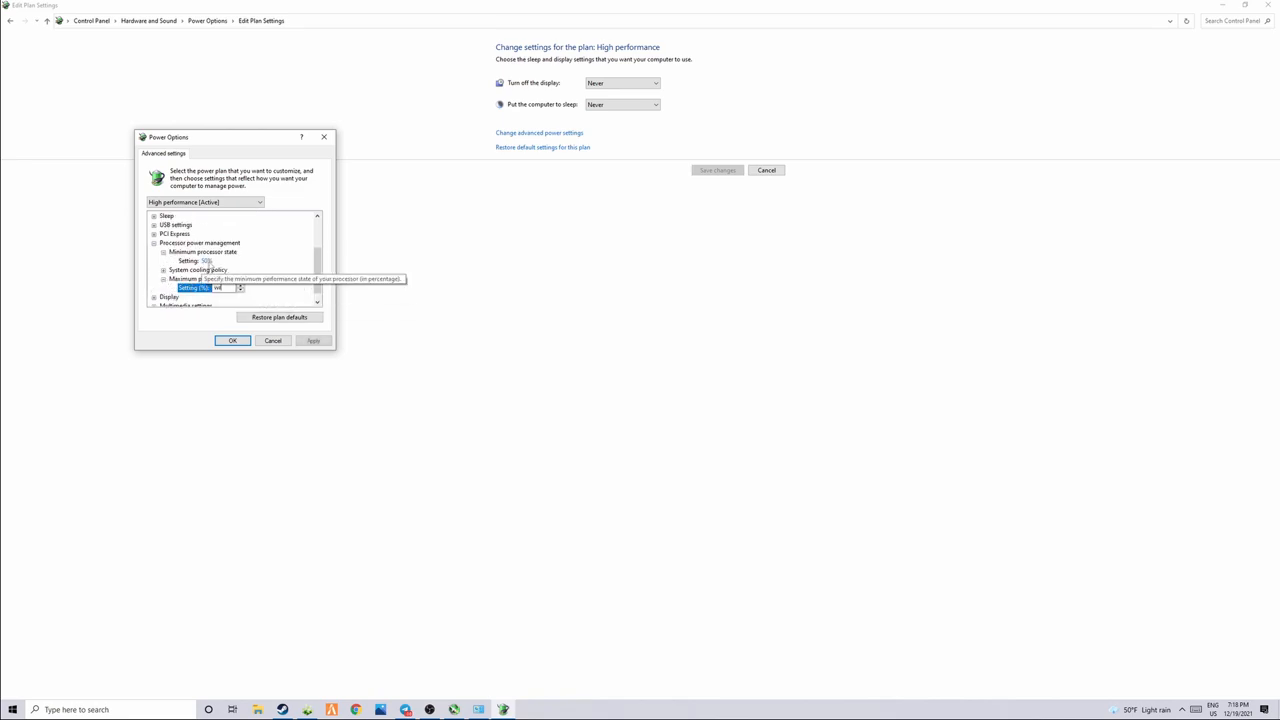
text(2)
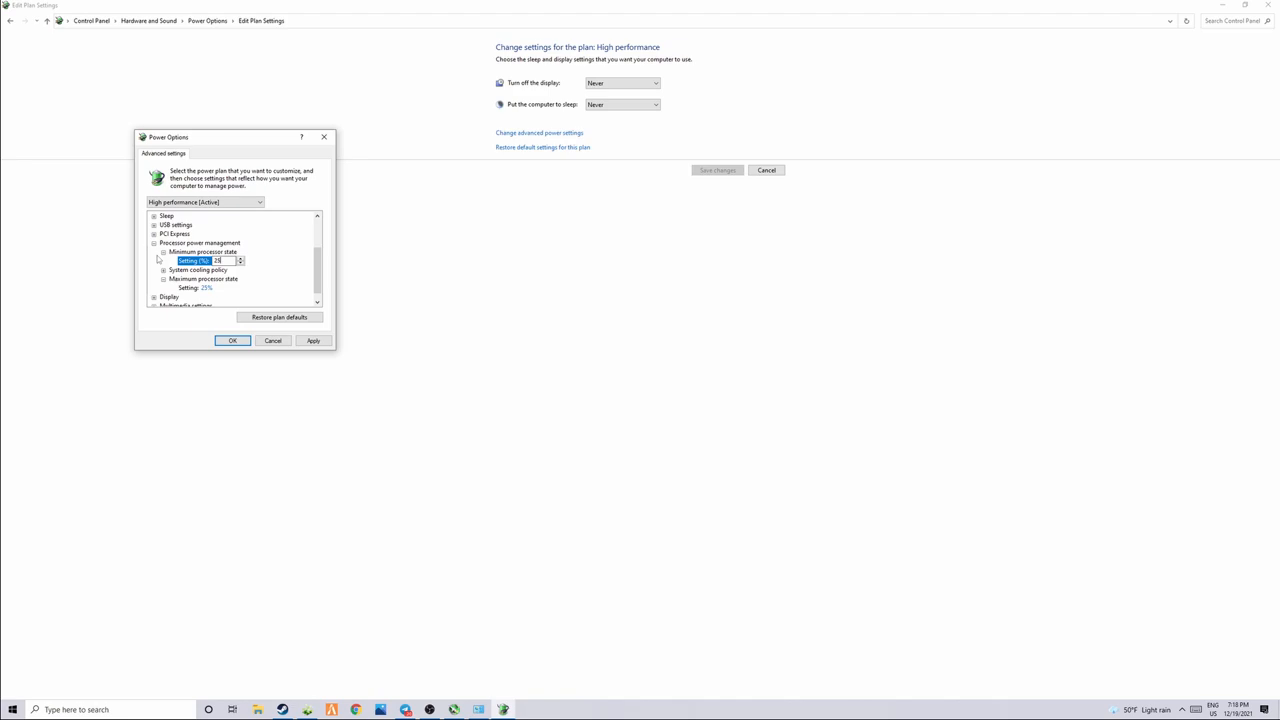
click(232, 340)
text(back)
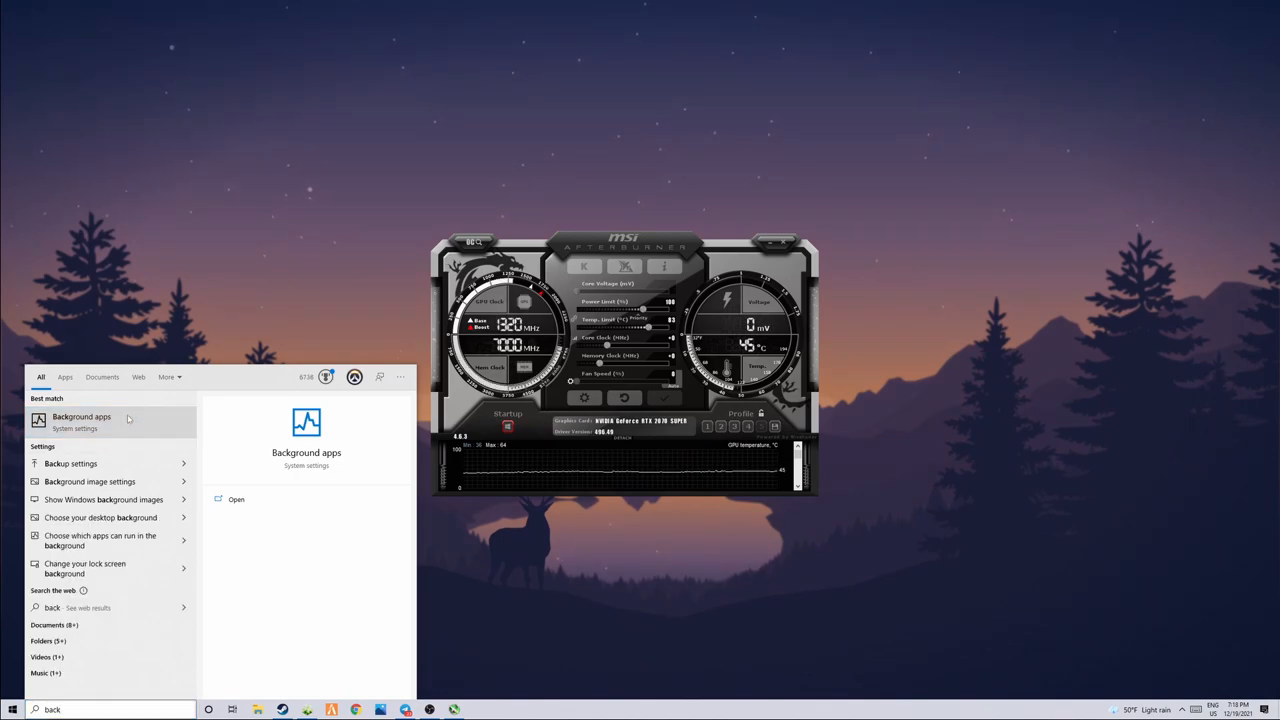
Step: Confirm Background apps are switched off and review the app list
click(82, 420)
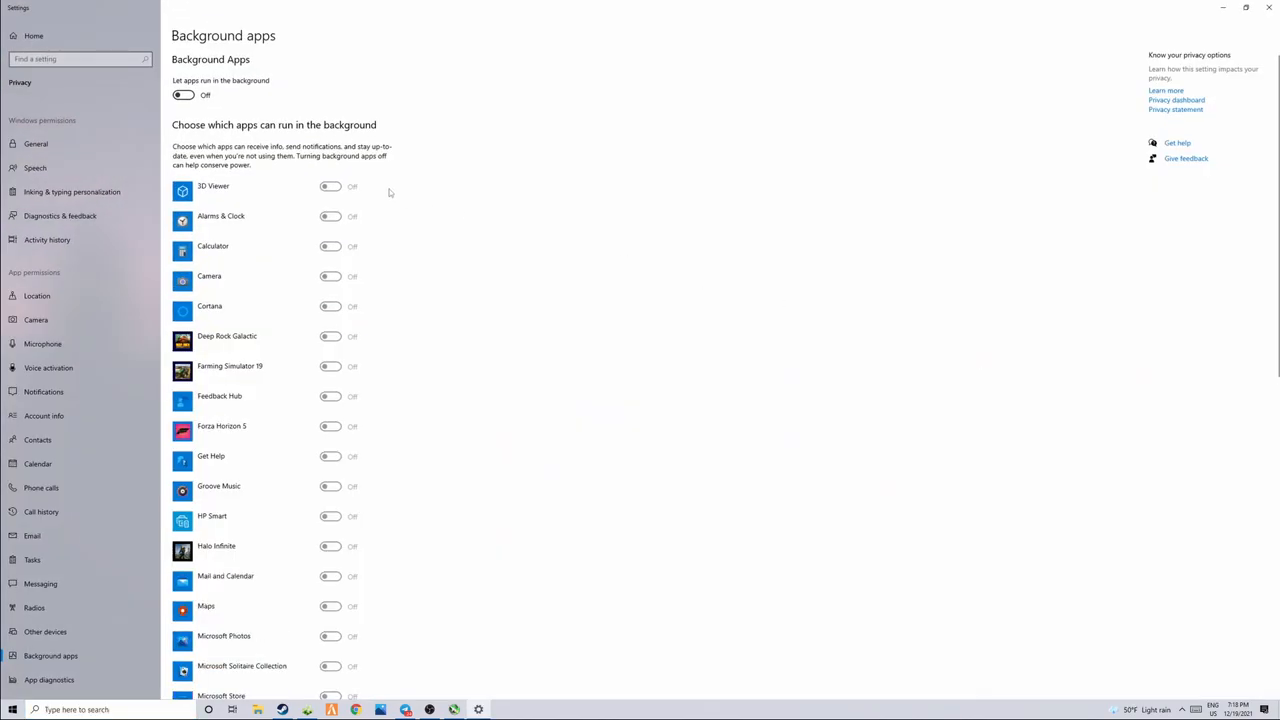
mouse_move(244, 124)
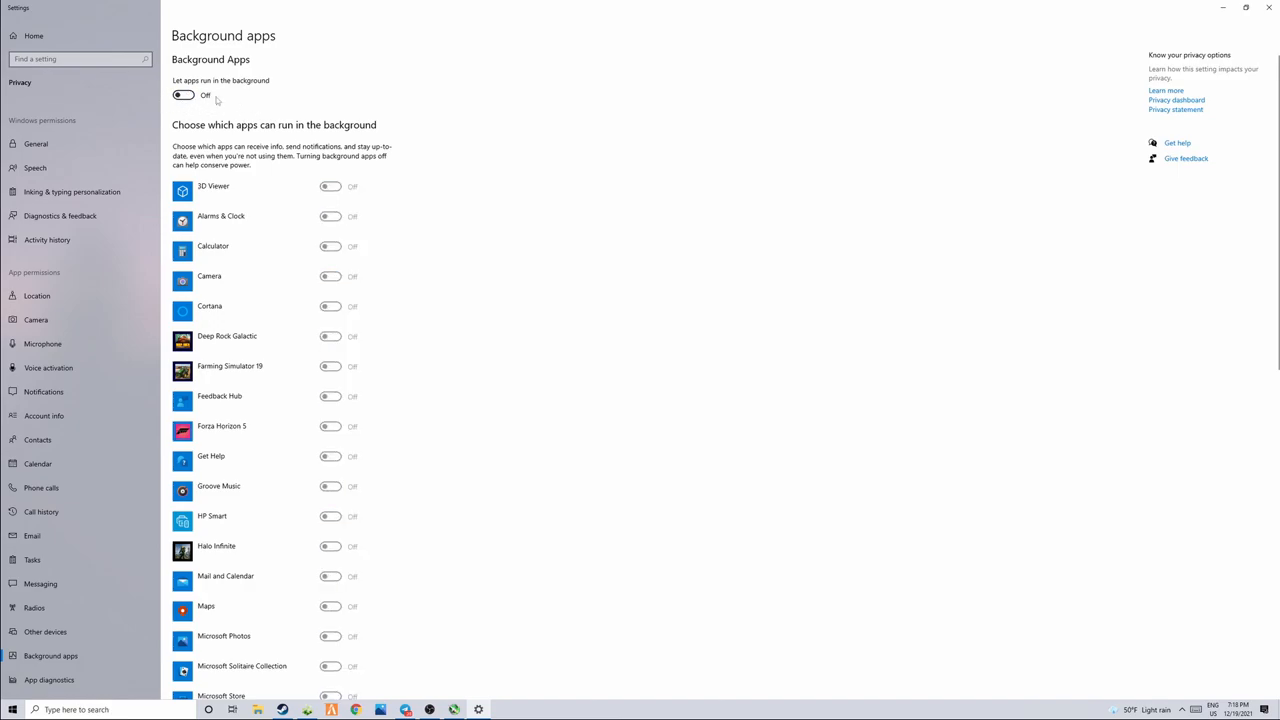
scroll(down, 3)
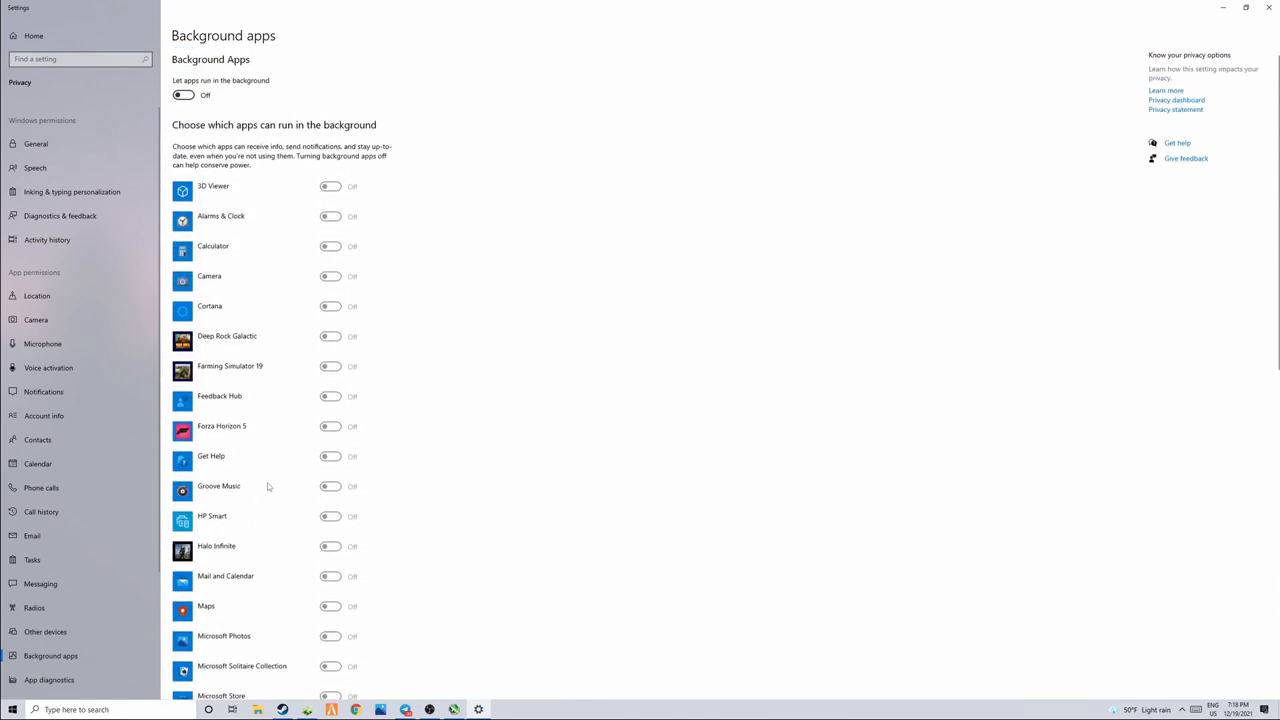
mouse_move(304, 378)
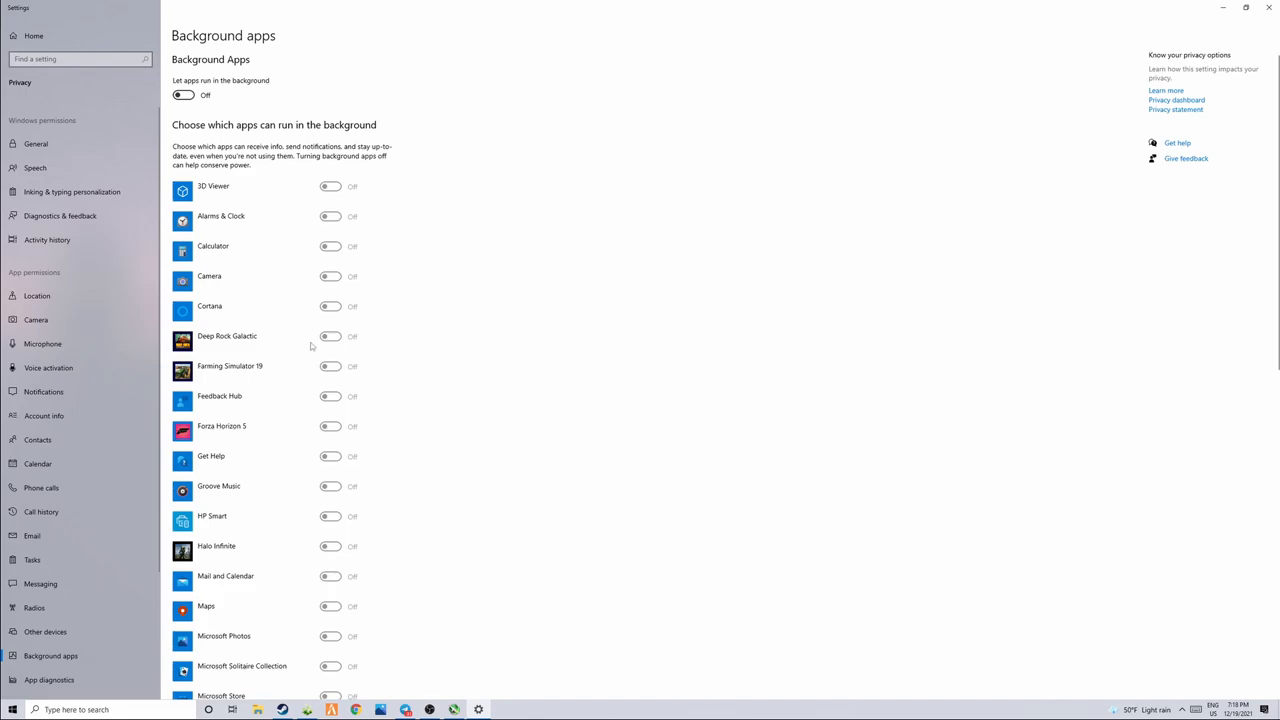
mouse_move(282, 344)
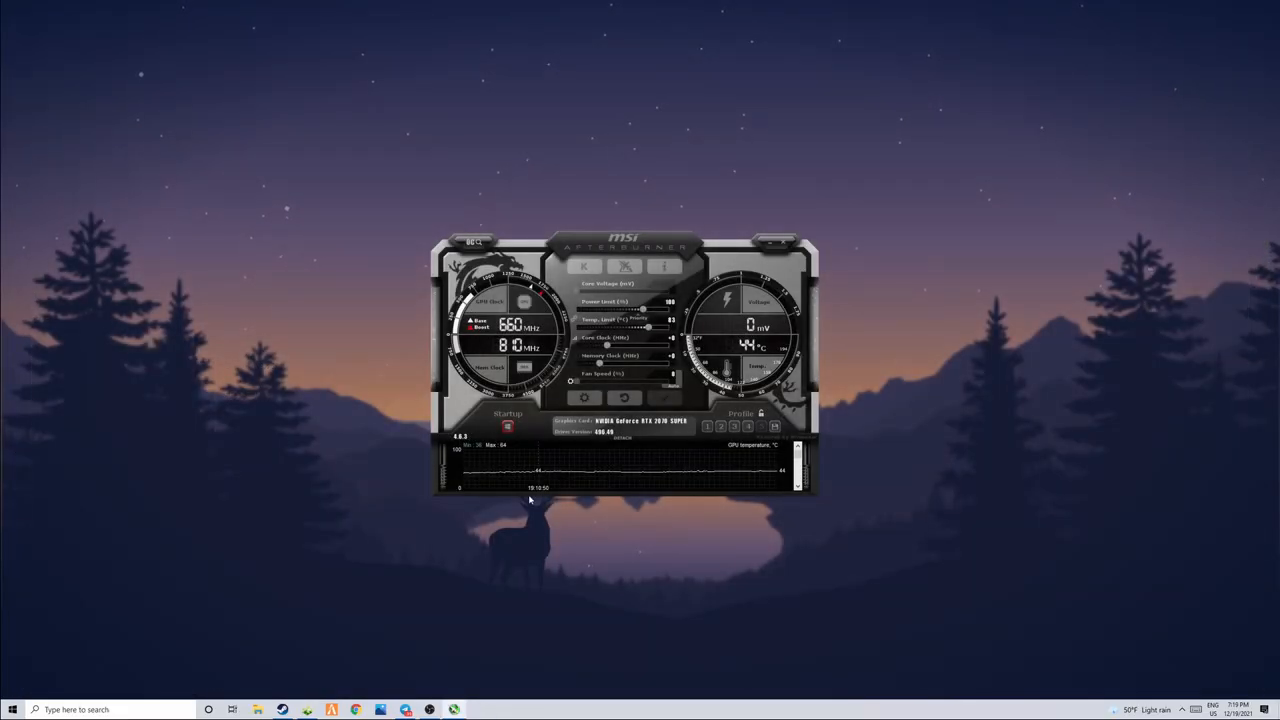
Step: Go to eBay in the browser and search for 'geforce rtx 2070 super'
click(356, 708)
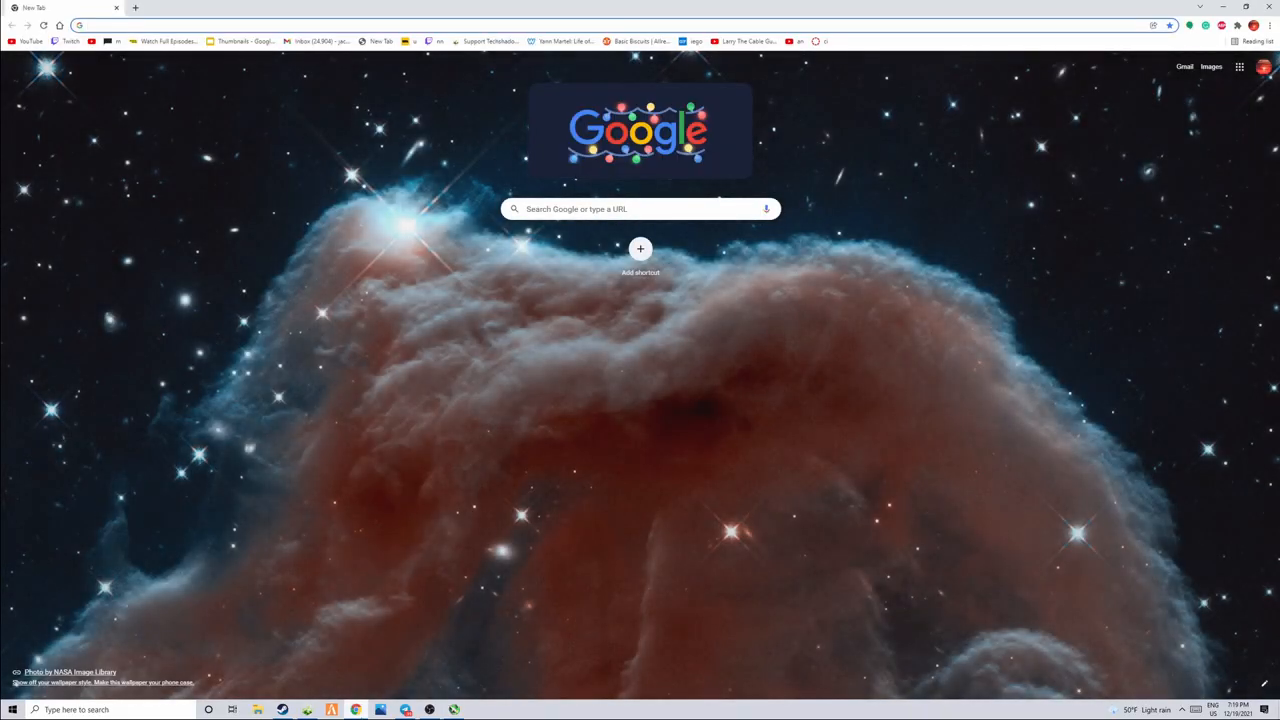
text(edba)
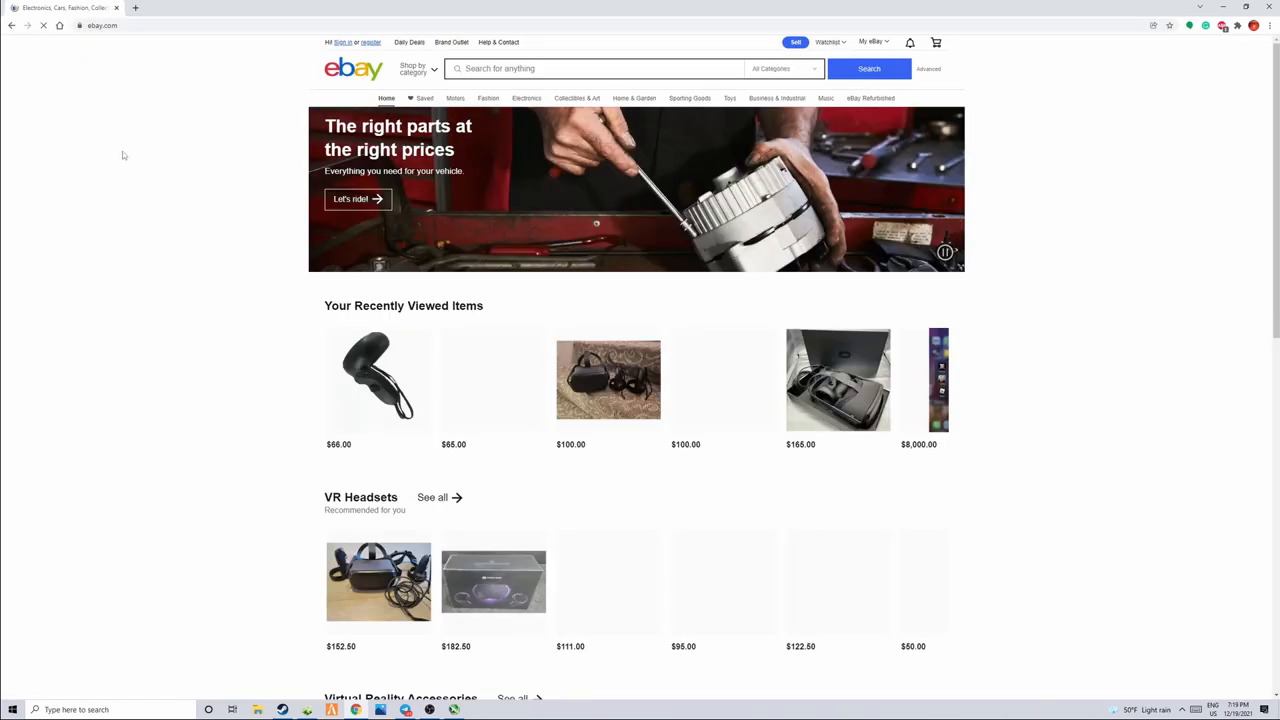
click(592, 68)
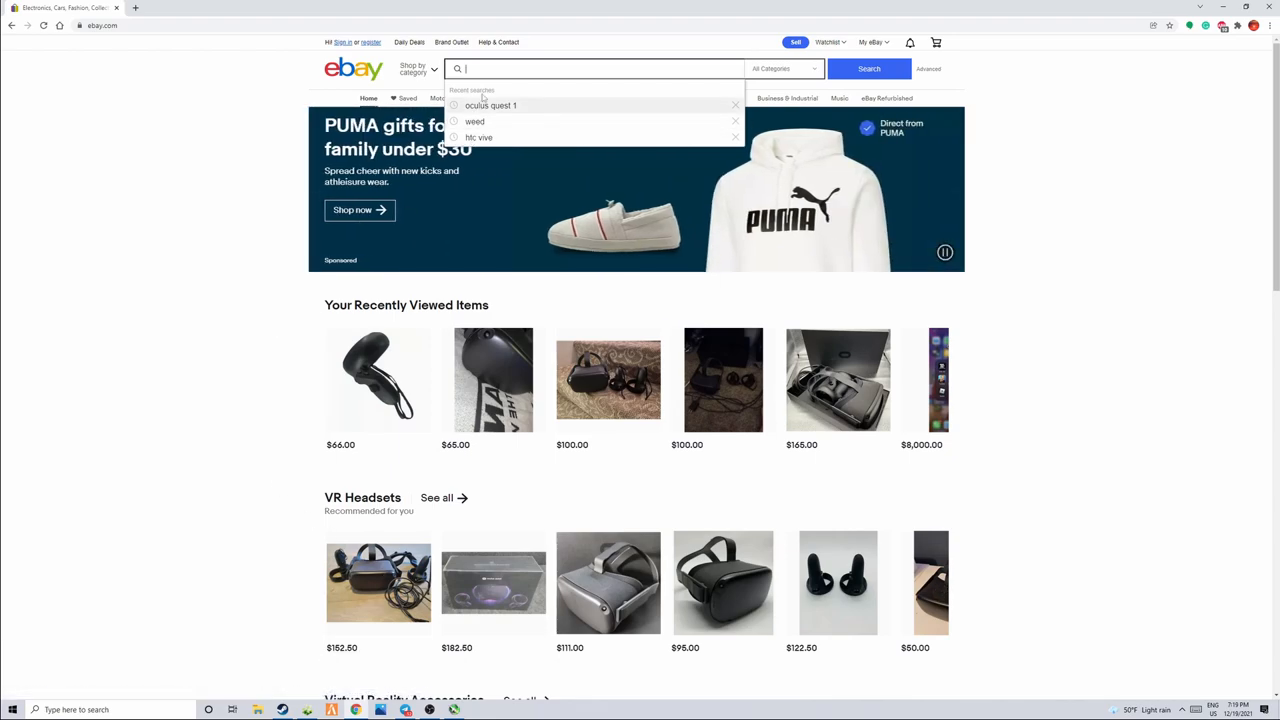
text(geforce rtx 2070 super)
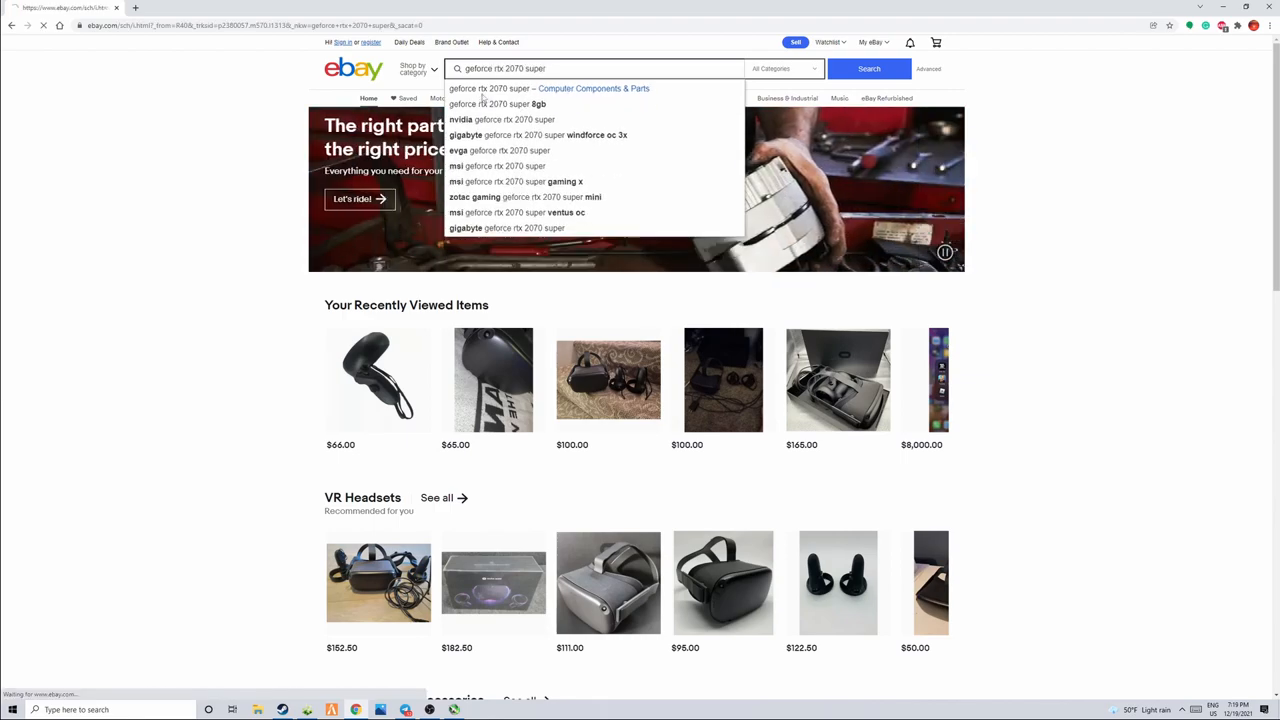
click(868, 68)
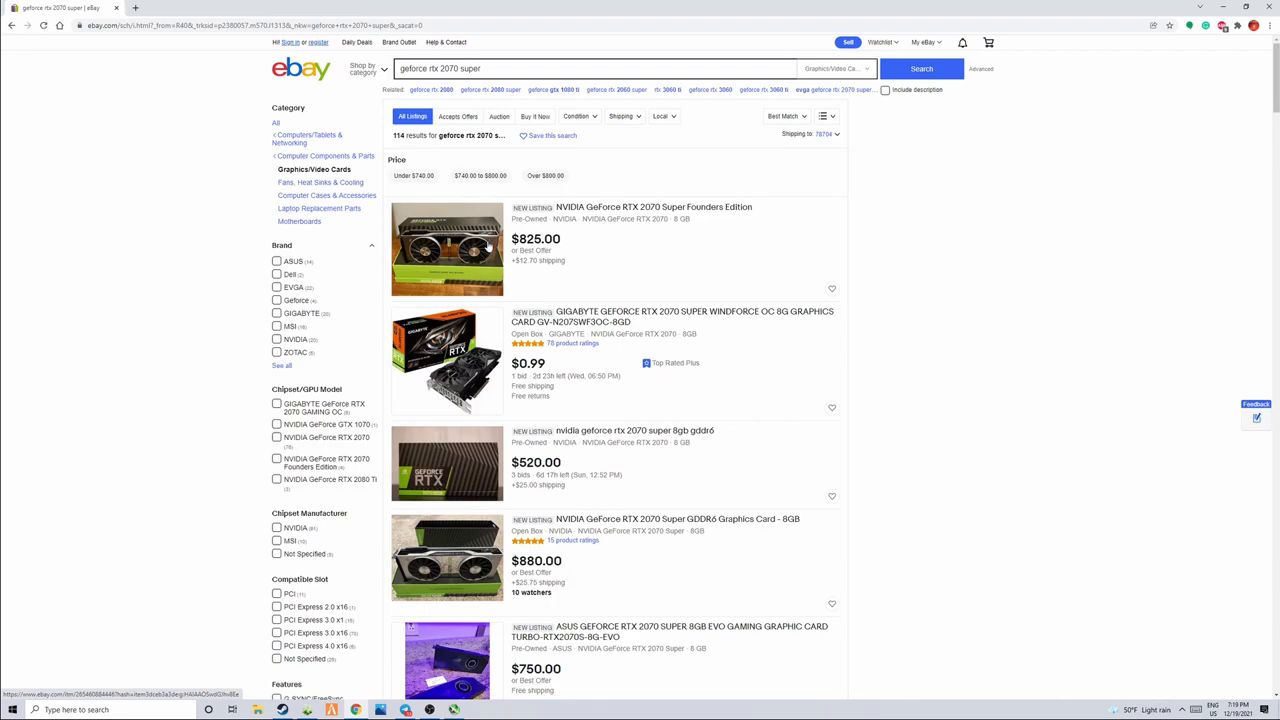
mouse_move(488, 240)
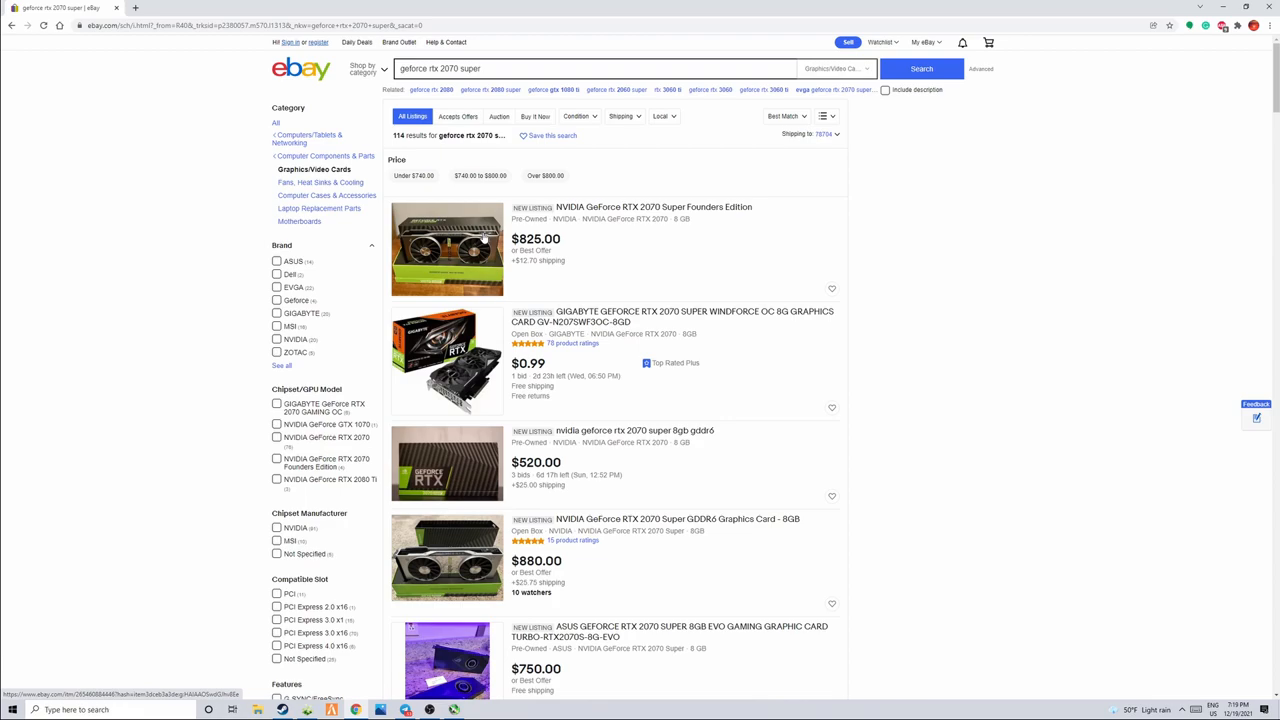
mouse_move(516, 496)
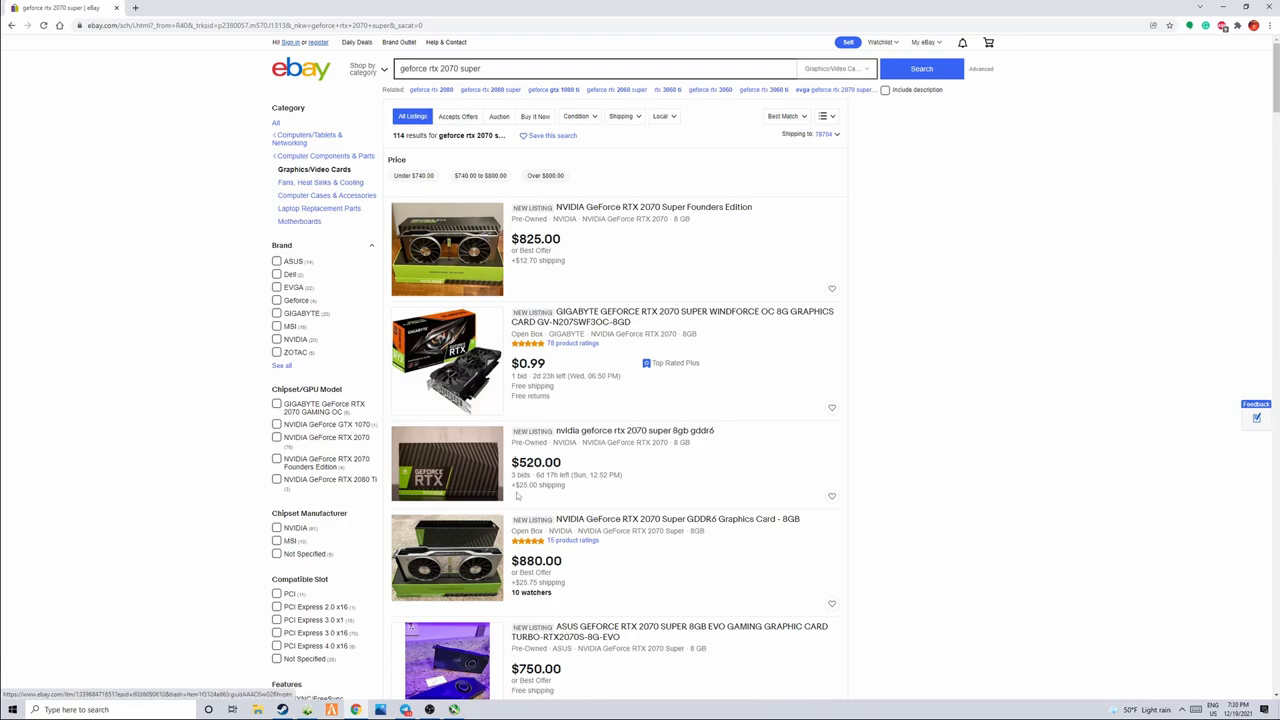
Step: Check the $520 used RTX 2070 Super listing, then browse further down the results
click(634, 430)
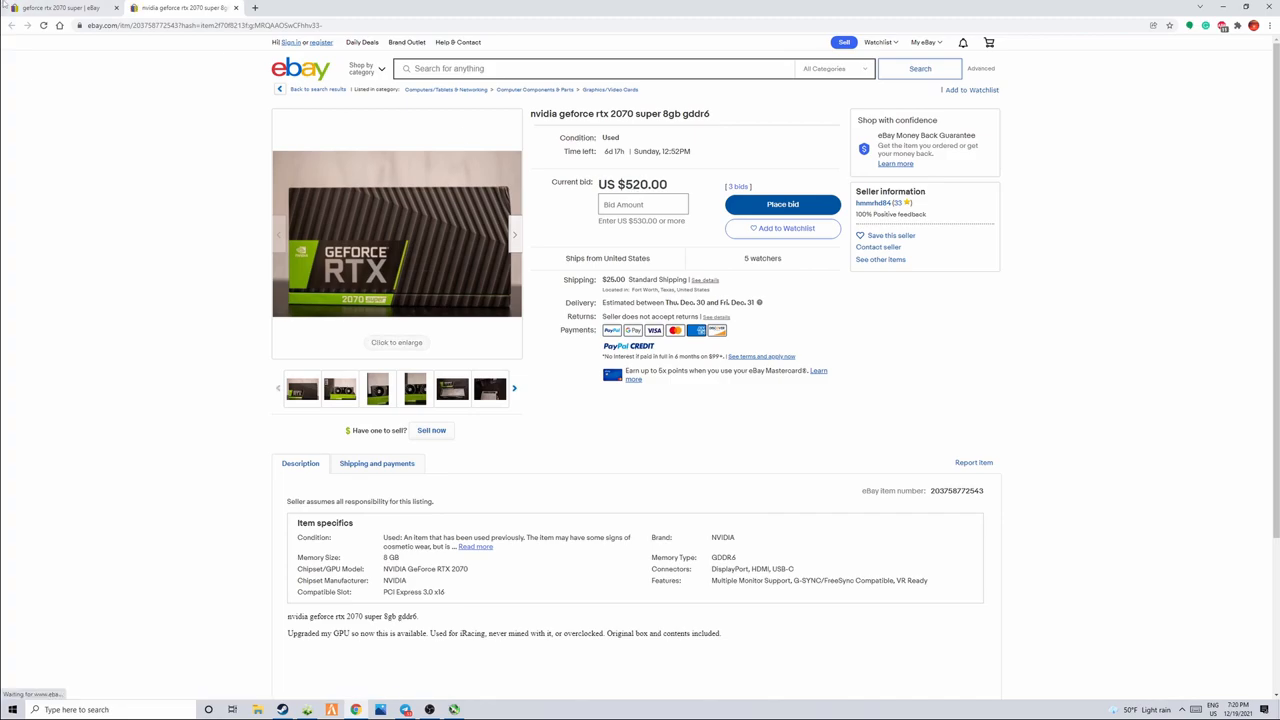
click(316, 88)
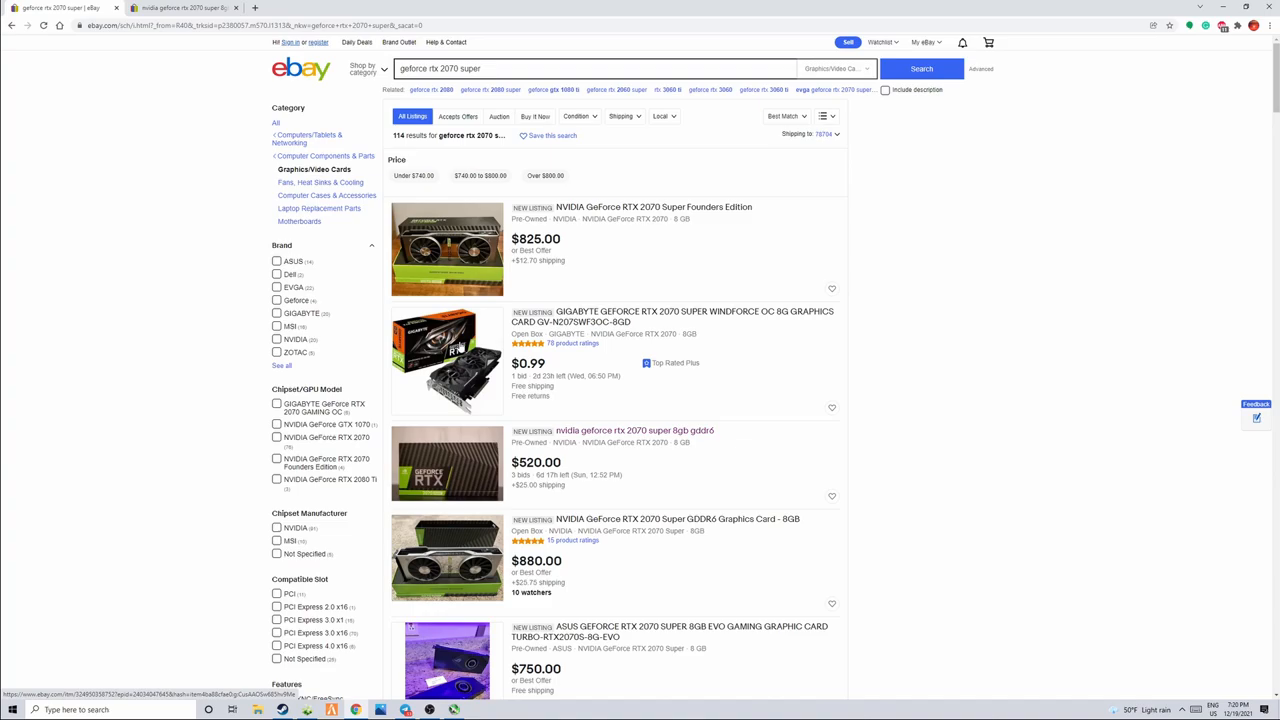
scroll(down, 3)
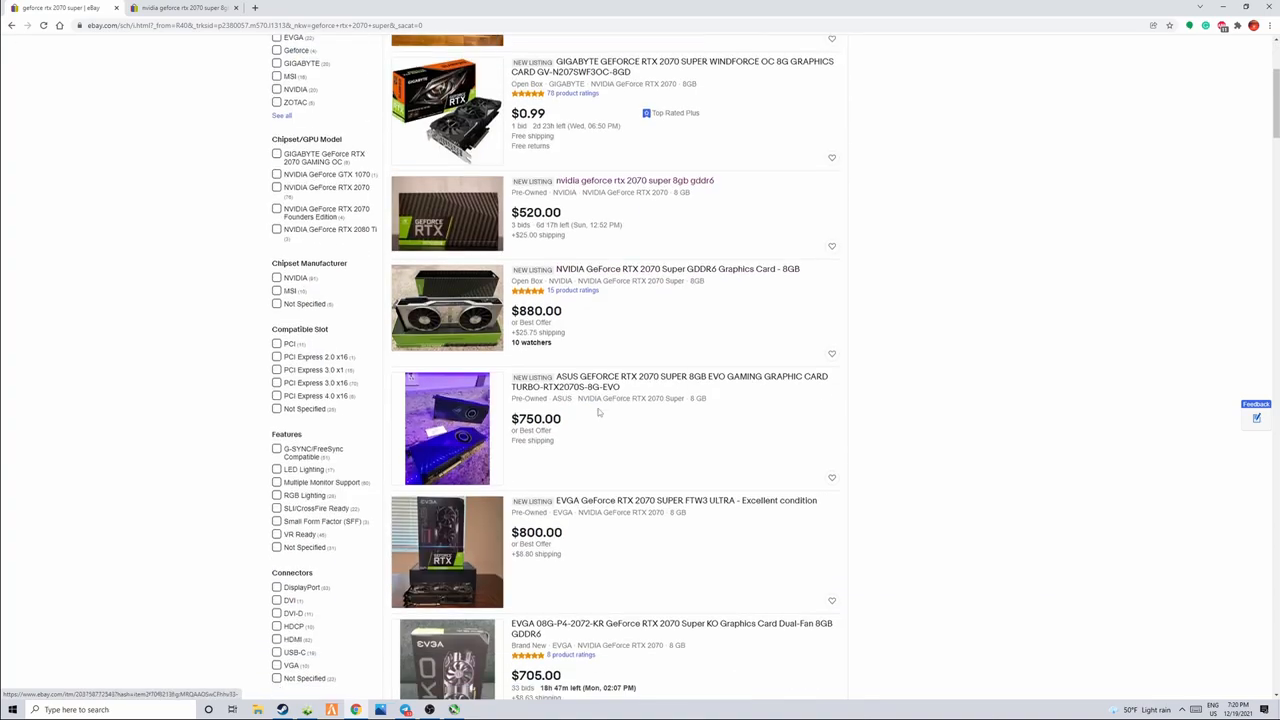
scroll(down, 3)
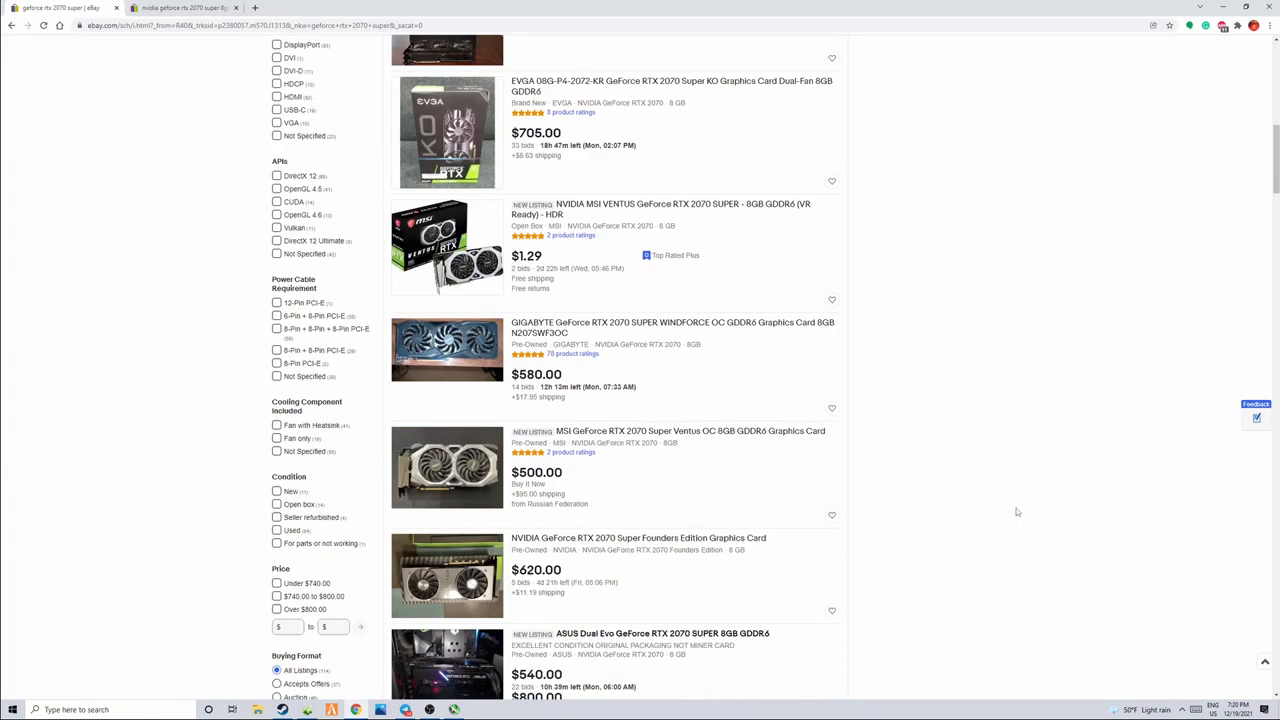
scroll(down, 3)
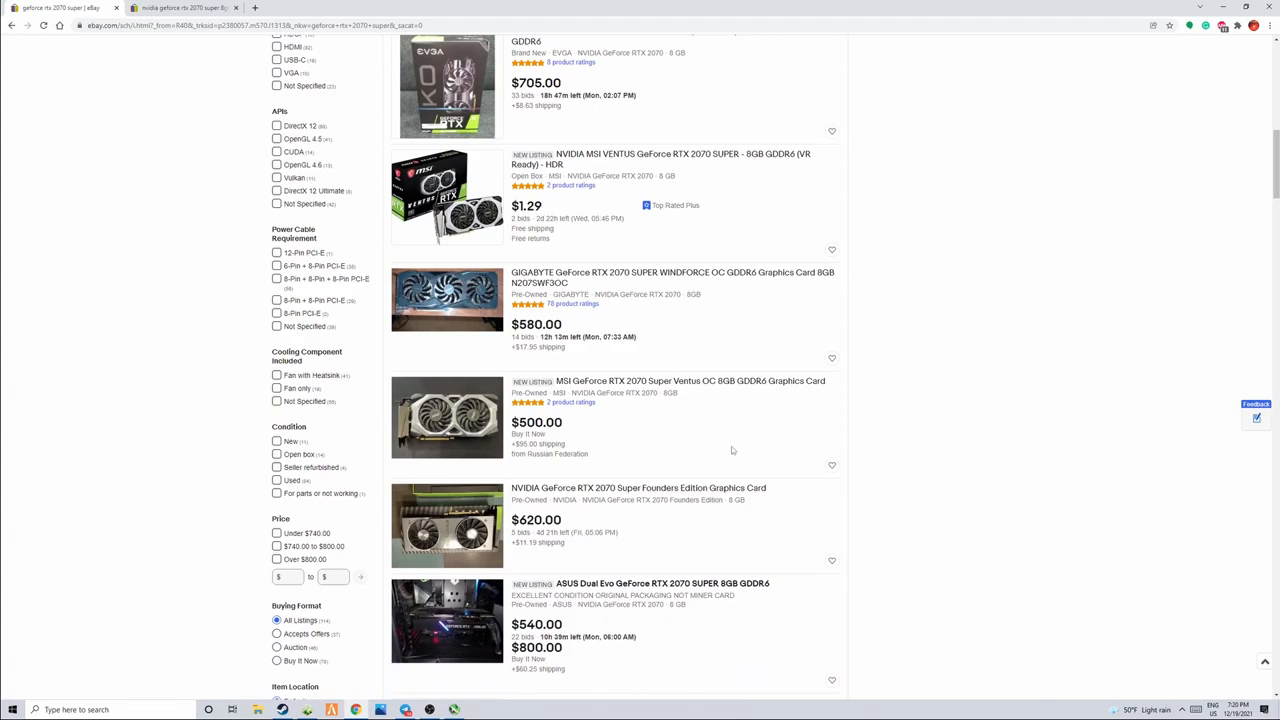
mouse_move(732, 450)
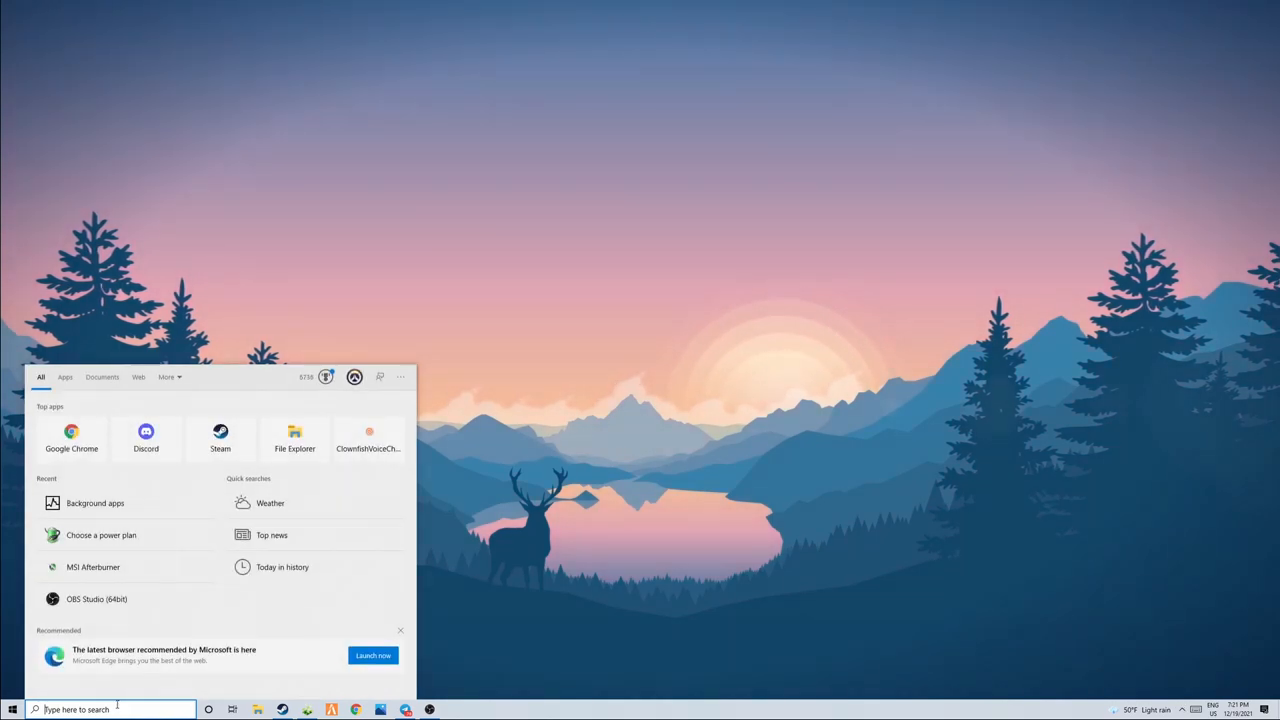
Step: Look up the Wraith Prism app, then go to the creator's own YouTube channel page
text(WordPad)
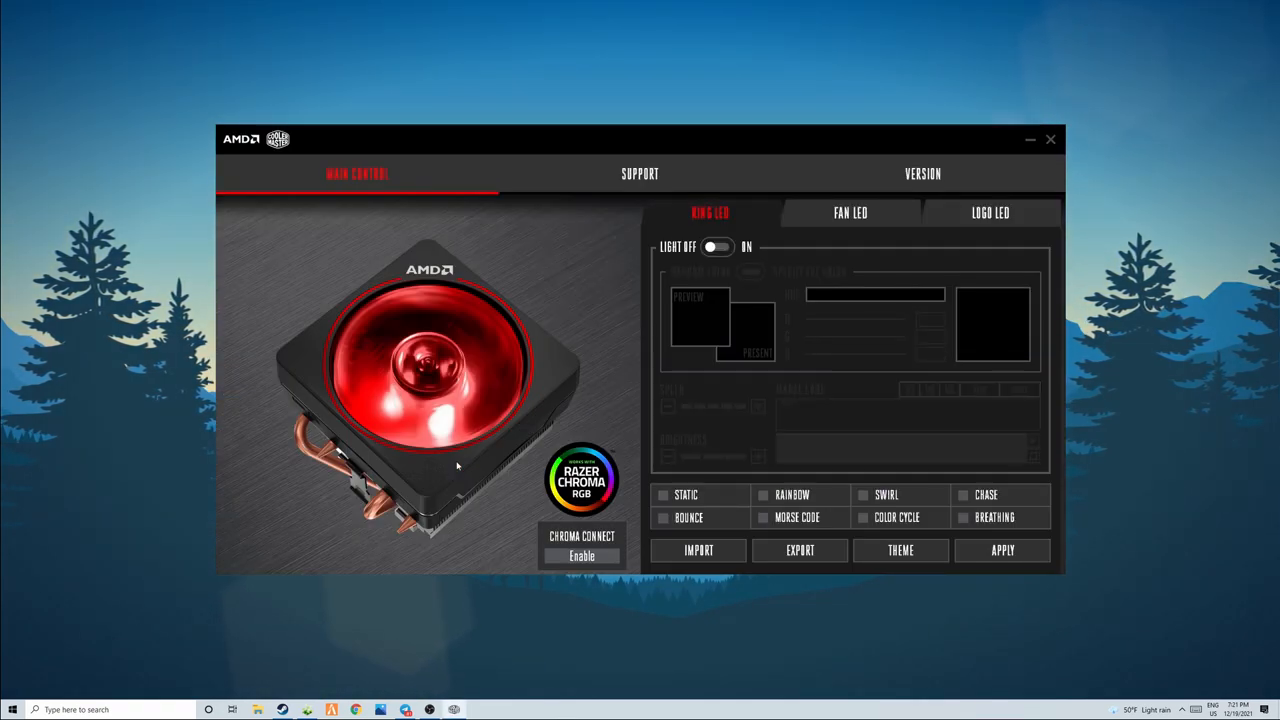
mouse_move(1004, 74)
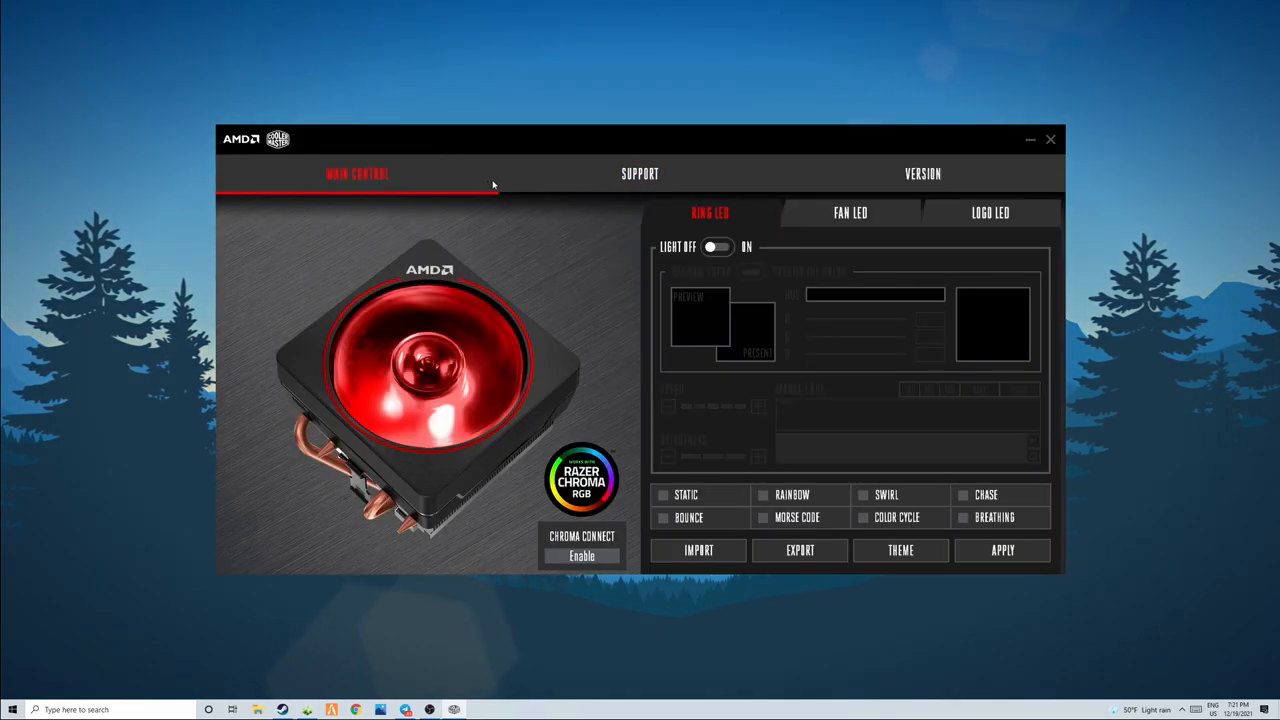
mouse_move(444, 198)
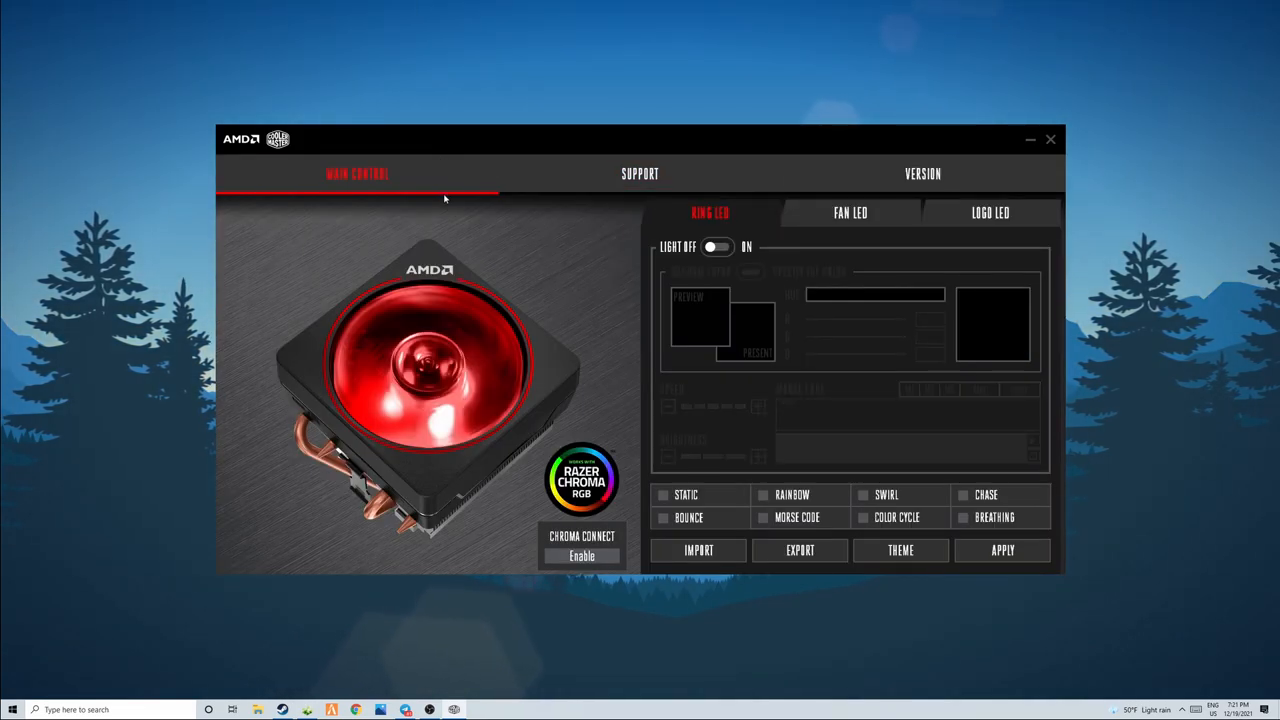
mouse_move(344, 260)
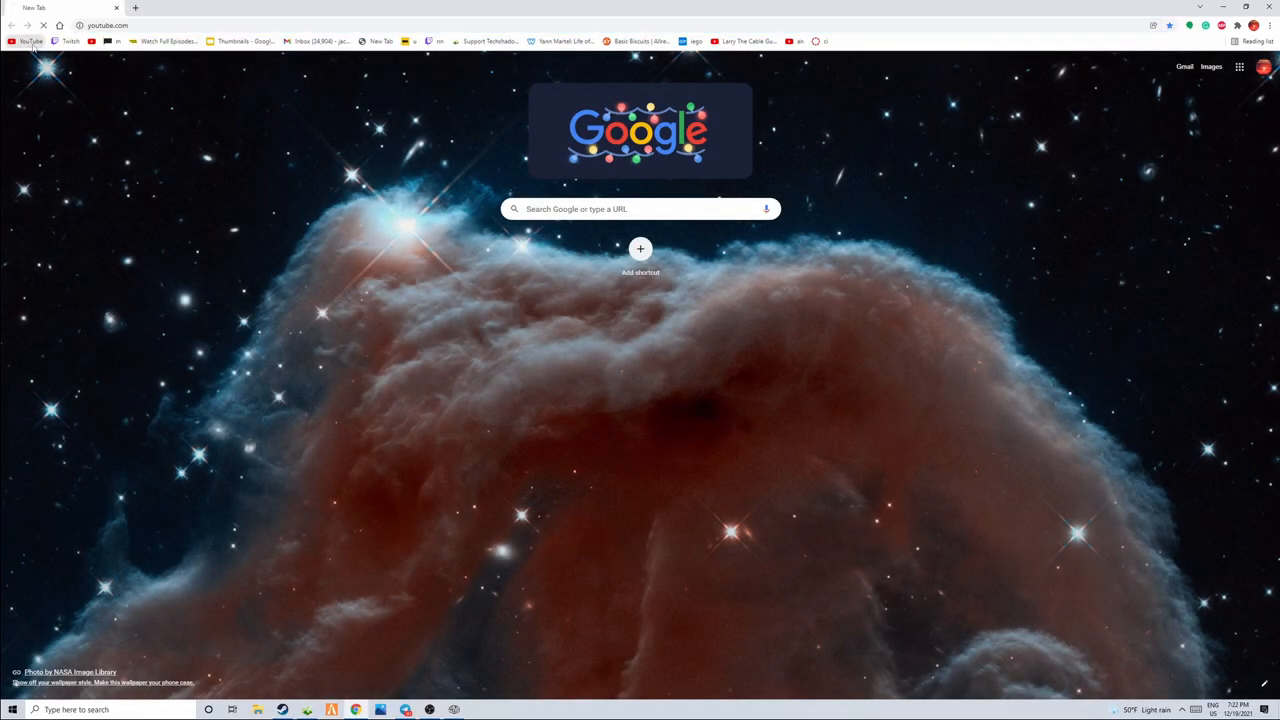
click(28, 40)
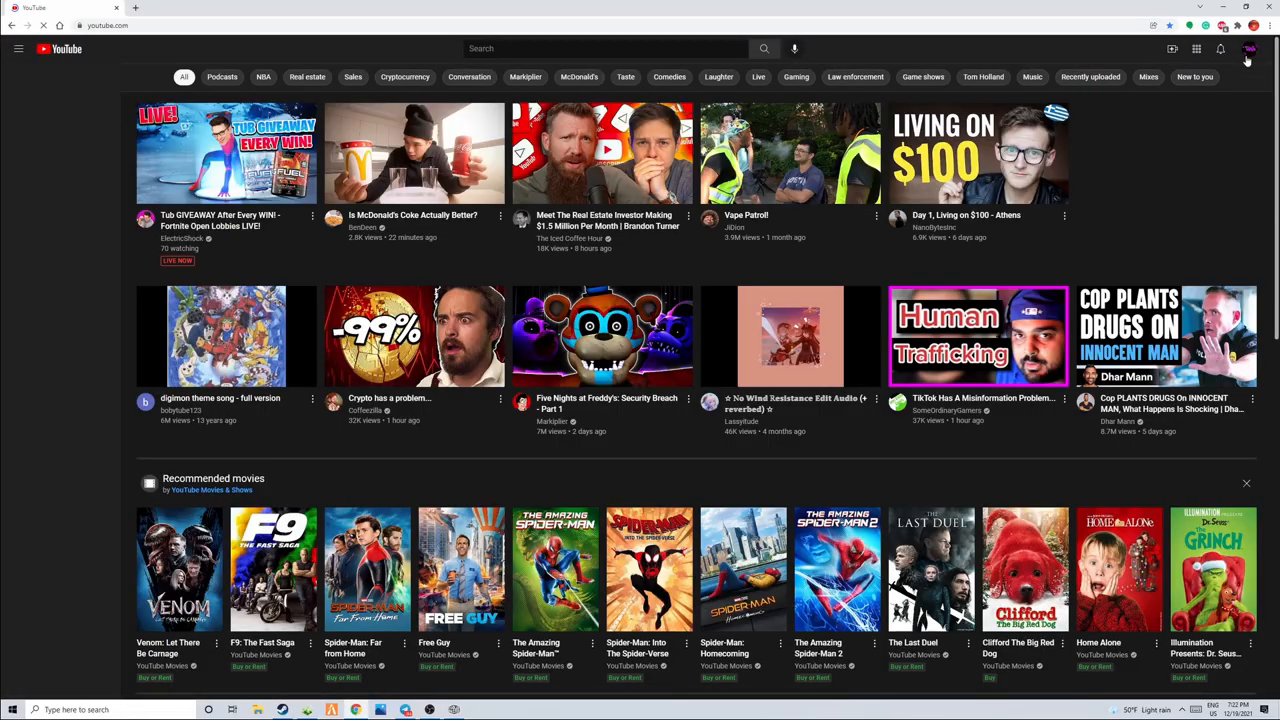
click(1248, 48)
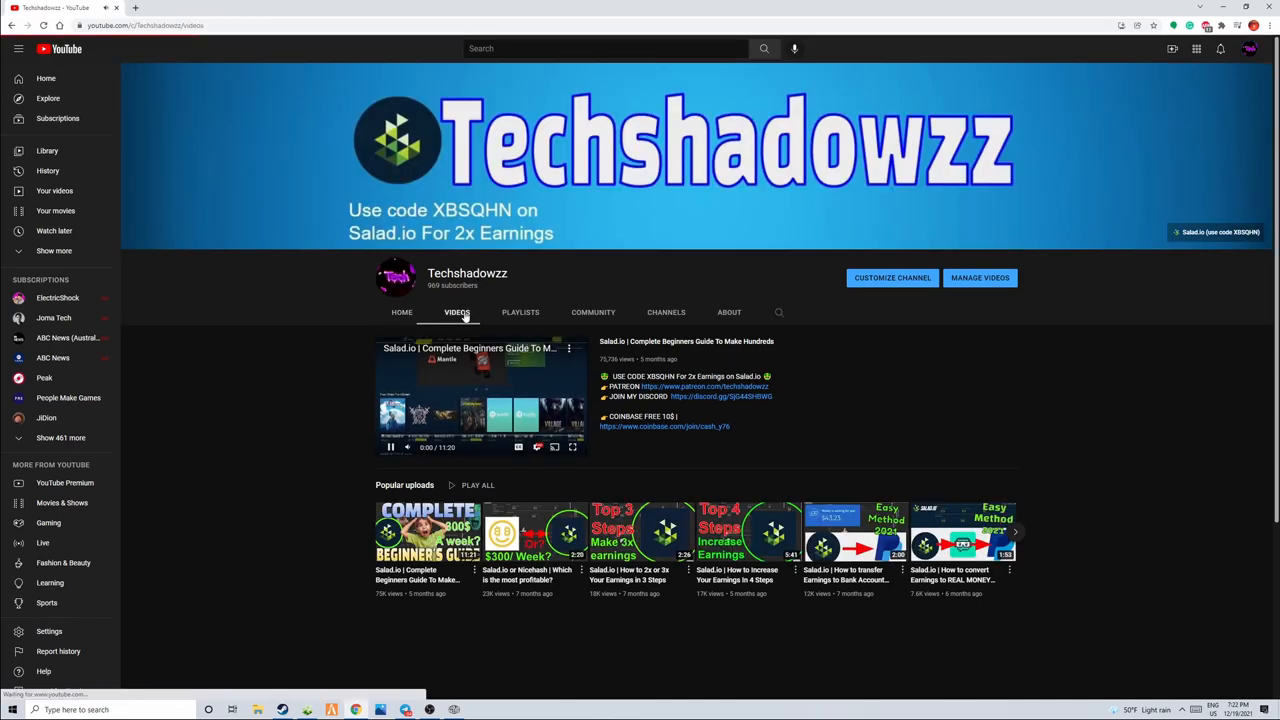